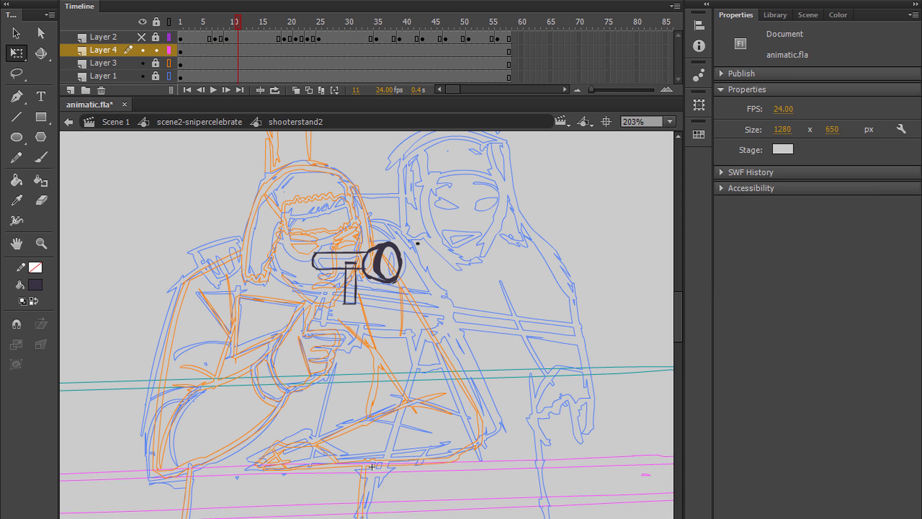
Drag the snipergun rifle from the Library into shooterstand2 and scale it down
{"action": "left_click", "coordinate": [40, 157]}
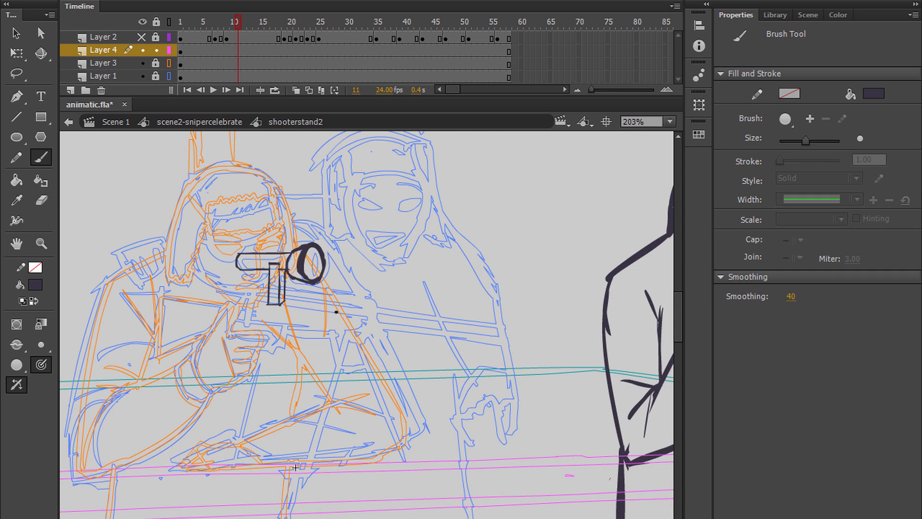
{"action": "left_click", "coordinate": [16, 244]}
{"action": "type", "text": "2"}
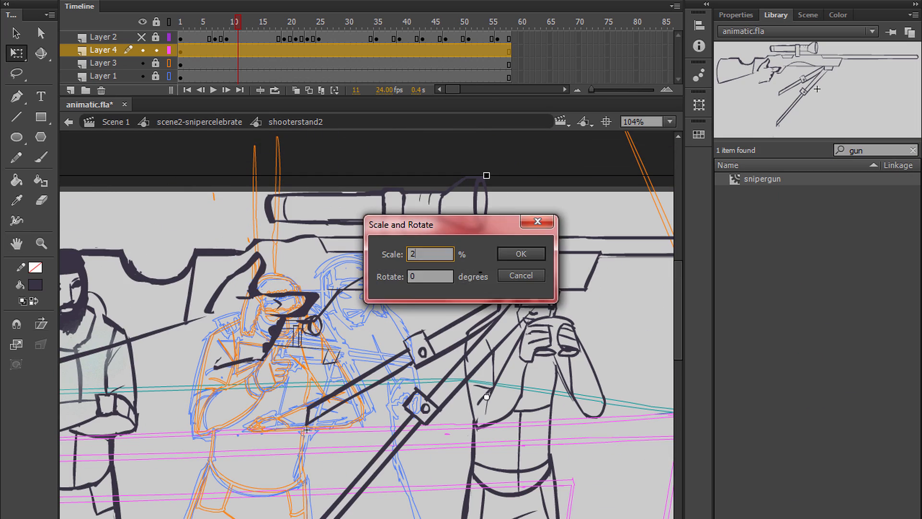
{"action": "left_click", "coordinate": [520, 253]}
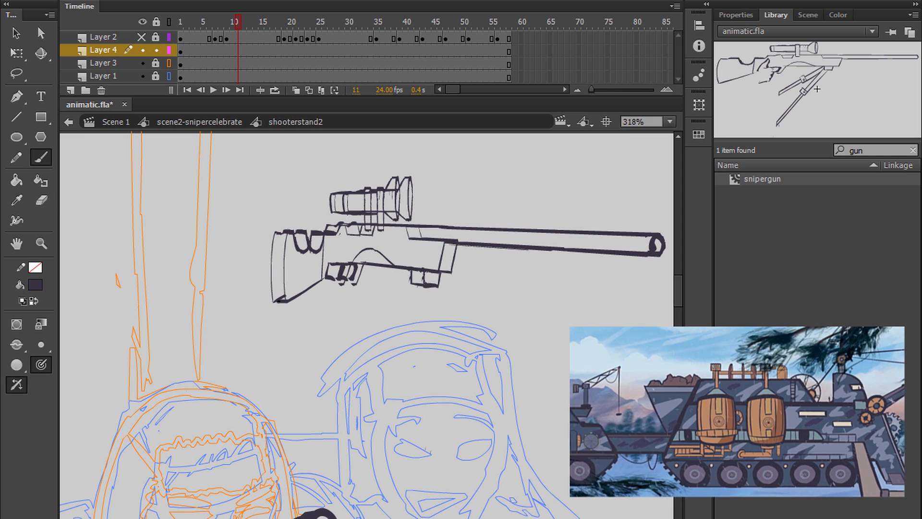
Rotate the rifle into the shooter's hands and erase its overlapping strokes
{"action": "left_click", "coordinate": [41, 199]}
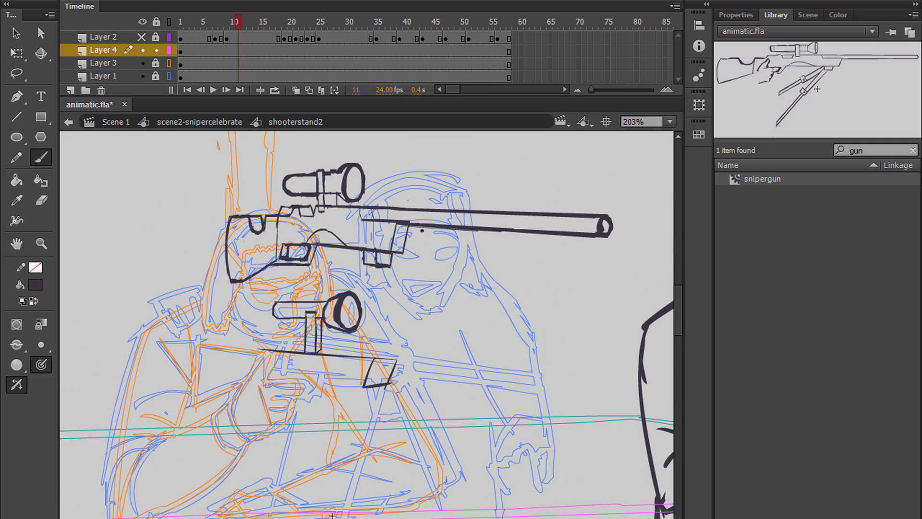
{"action": "left_click", "coordinate": [16, 243]}
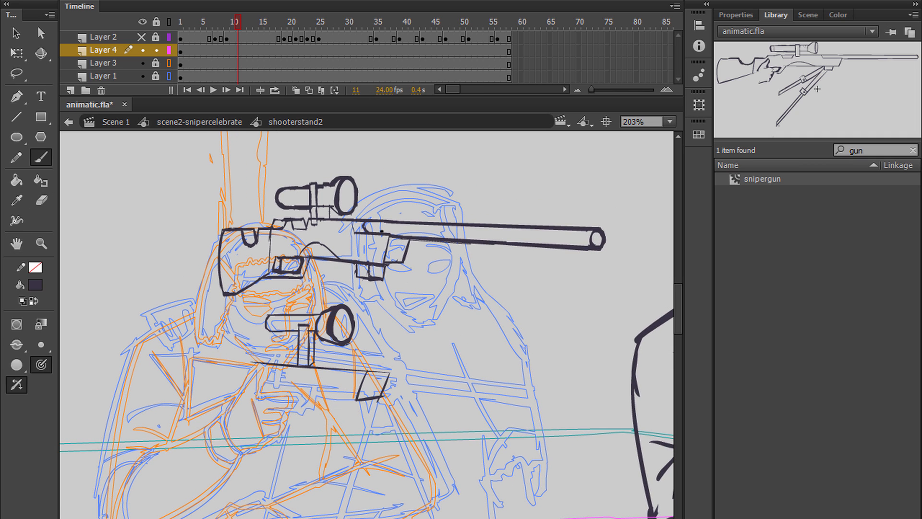
{"action": "left_click", "coordinate": [41, 200]}
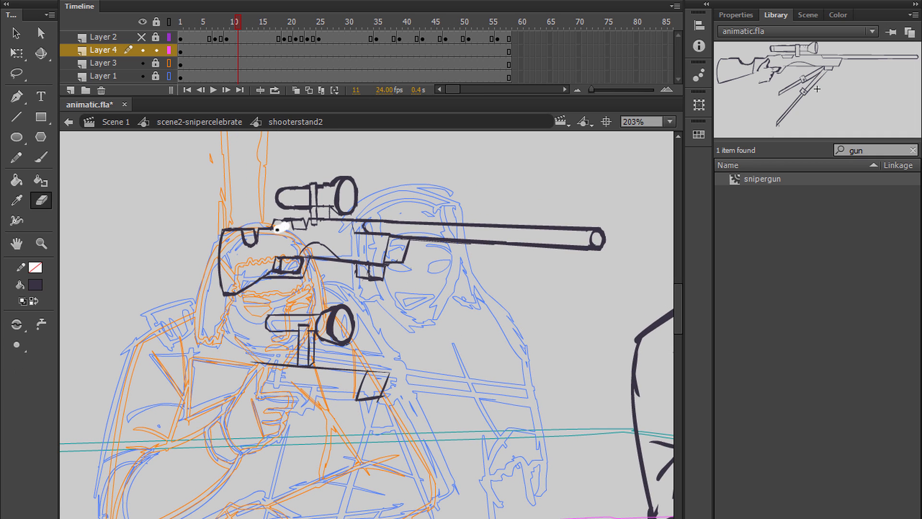
{"action": "left_click", "coordinate": [16, 243]}
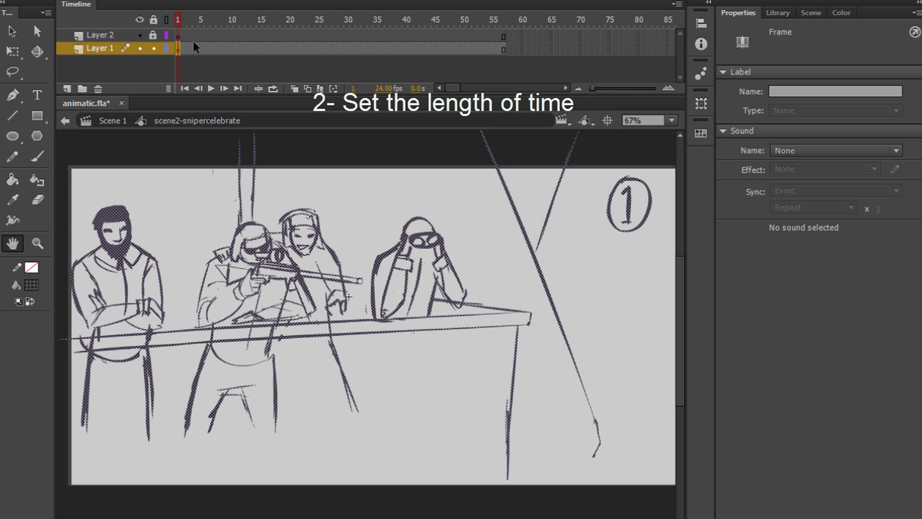
Add a new layer whose frames span the same length as the existing layers
{"action": "left_click", "coordinate": [68, 89]}
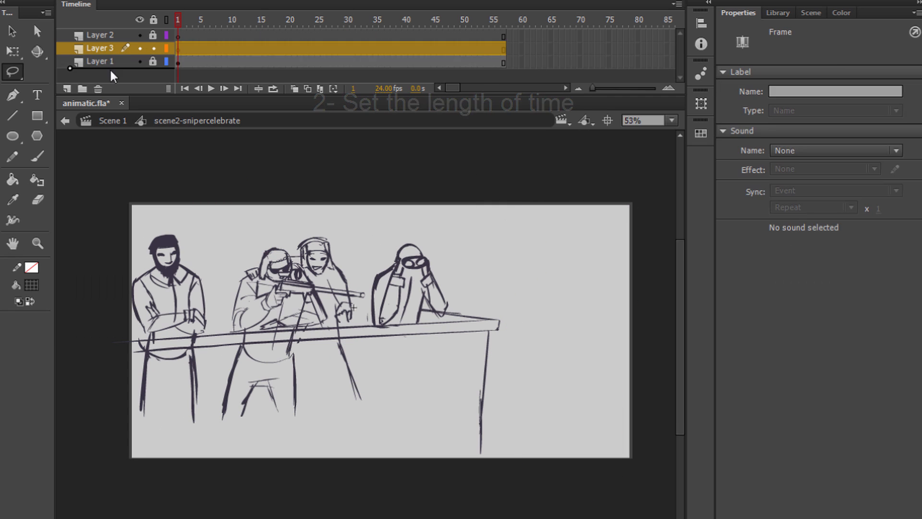
{"action": "left_click", "coordinate": [198, 19]}
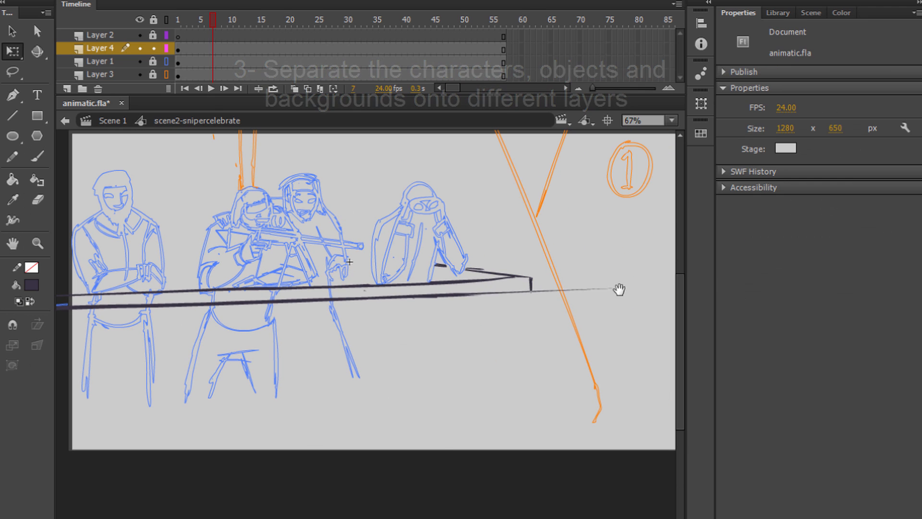
Paste figures onto separate layers and start converting the shooter into Graphic symbol 'shooter'
{"action": "left_click", "coordinate": [37, 156]}
{"action": "type", "text": "shooteraudiencestan"}
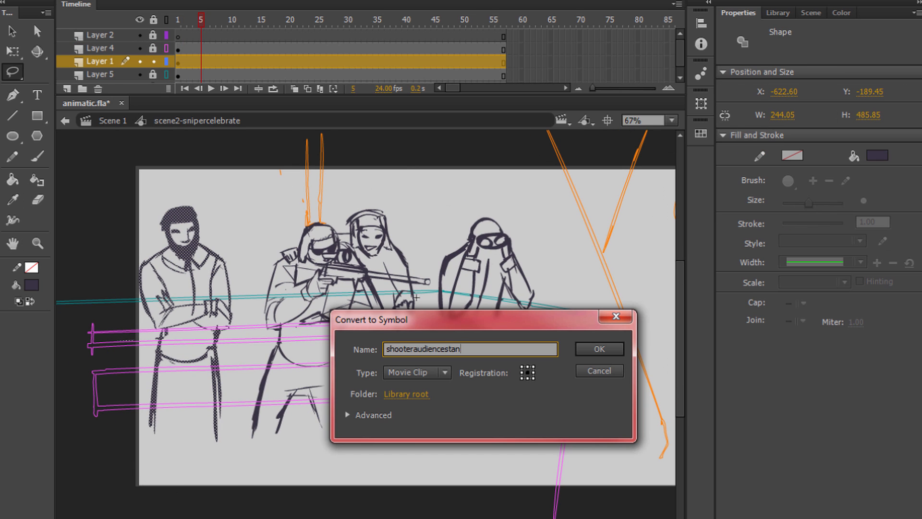
{"action": "left_click", "coordinate": [598, 348]}
{"action": "type", "text": "shooter"}
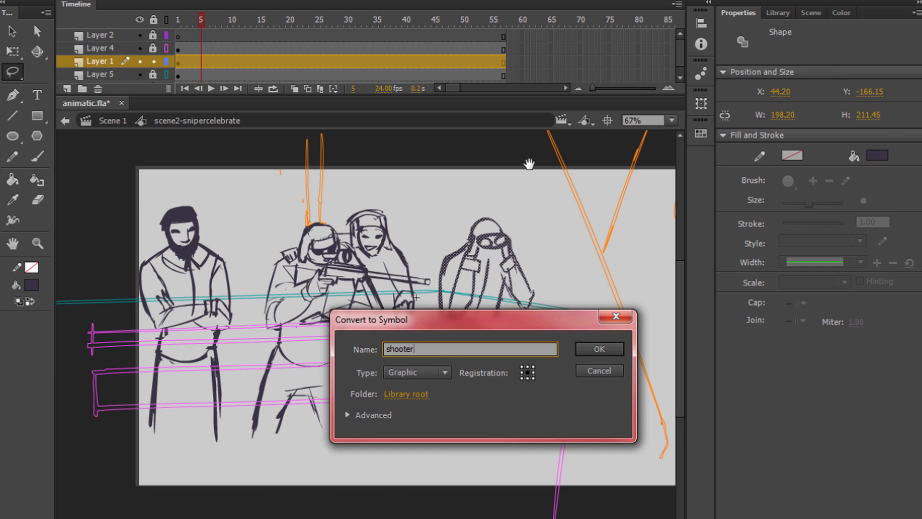
Animate the vaptrail1 breath graphic across Layer 2 keyframes, then exit back to shooterstand2
{"action": "left_click", "coordinate": [598, 349]}
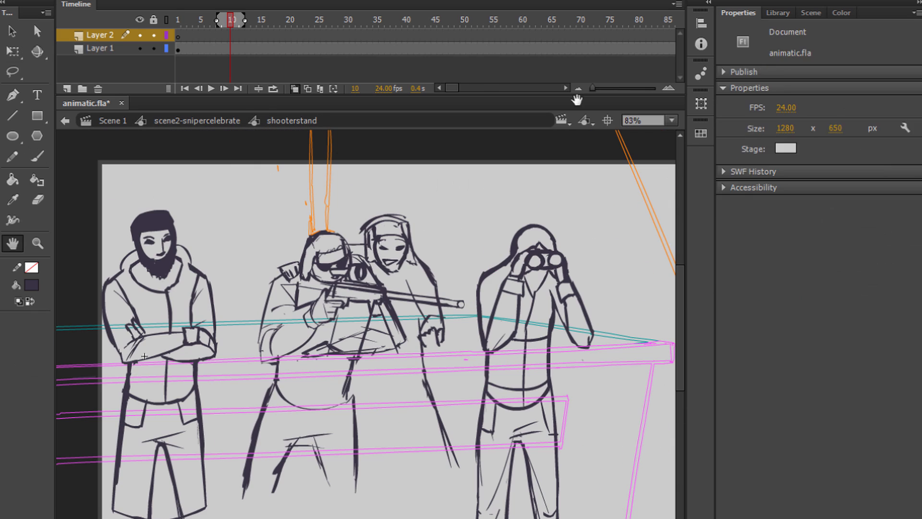
{"action": "left_click", "coordinate": [778, 12]}
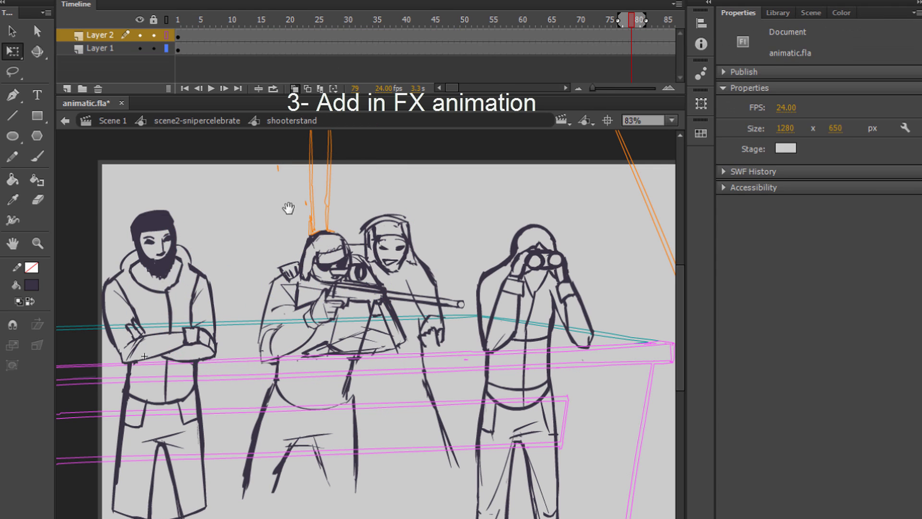
{"action": "left_click", "coordinate": [165, 277]}
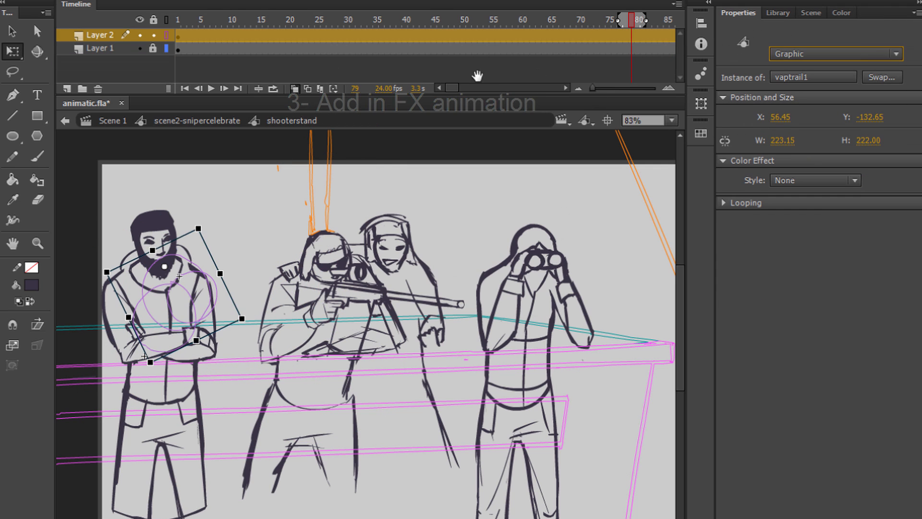
{"action": "left_click", "coordinate": [464, 19]}
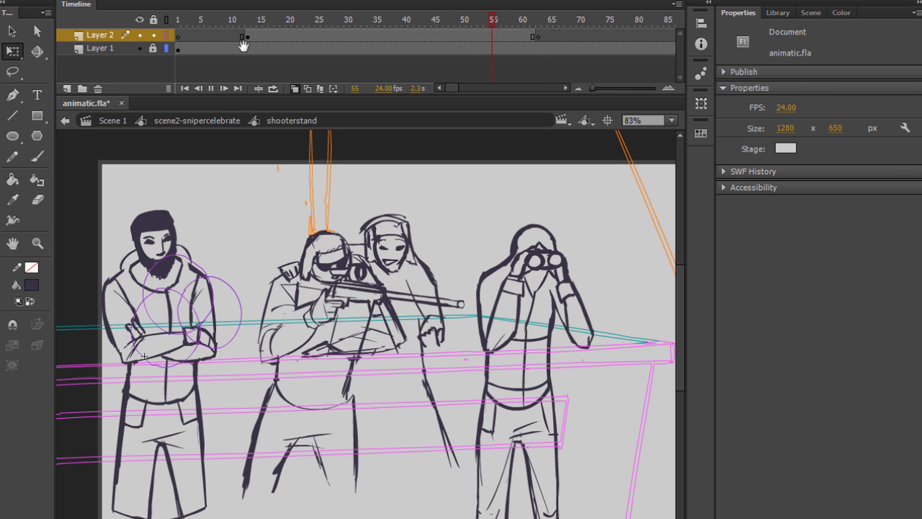
{"action": "left_click", "coordinate": [533, 19]}
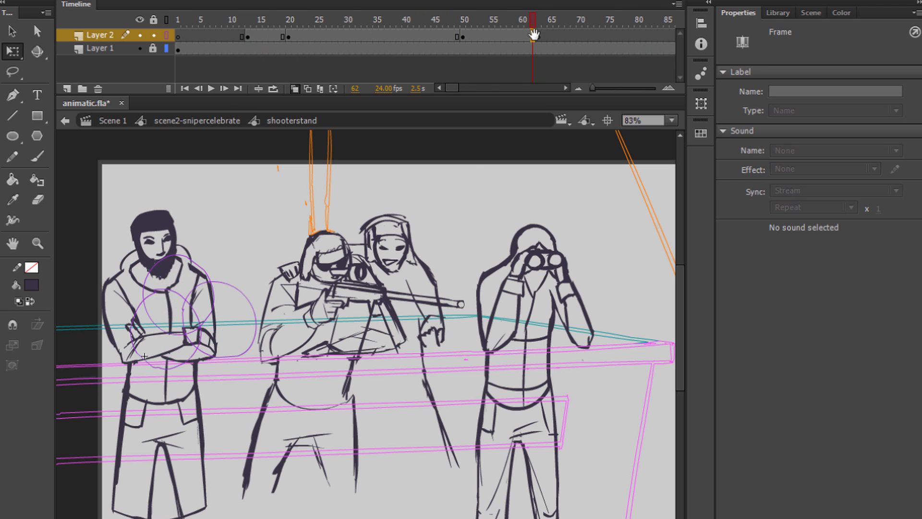
{"action": "right_click", "coordinate": [247, 36]}
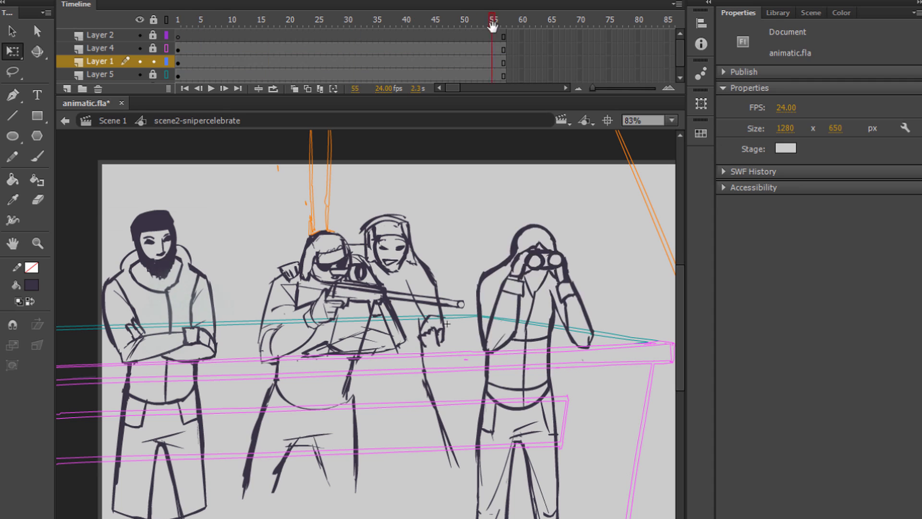
{"action": "left_click", "coordinate": [178, 19]}
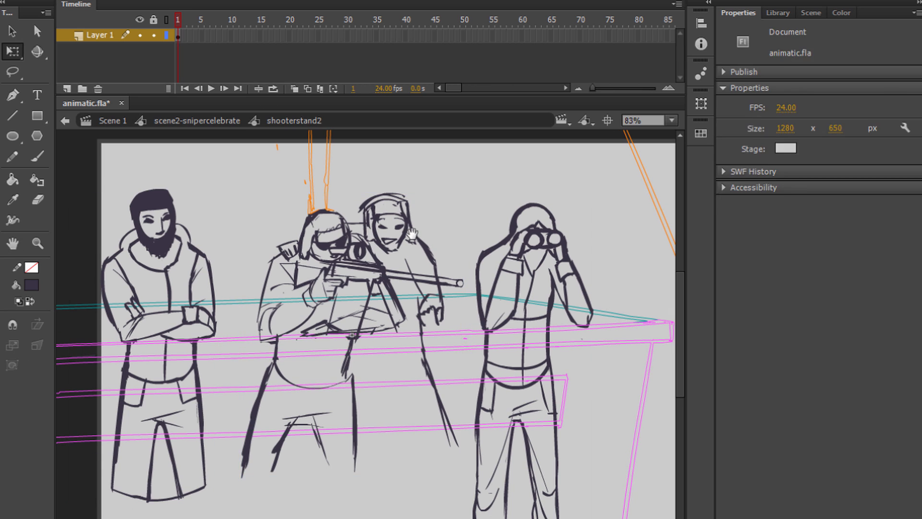
On a new layer, brush clean dark lines over the blue rough hooded figure
{"action": "left_click", "coordinate": [67, 89]}
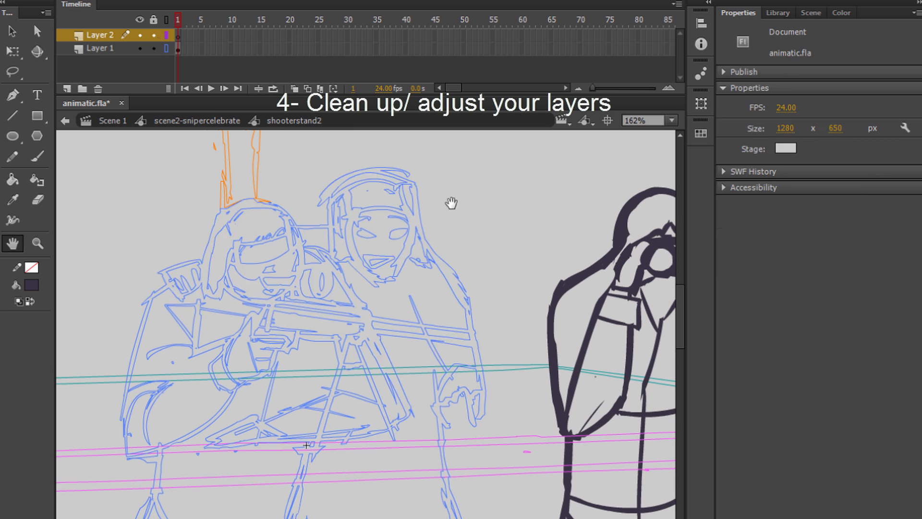
{"action": "left_click", "coordinate": [37, 157]}
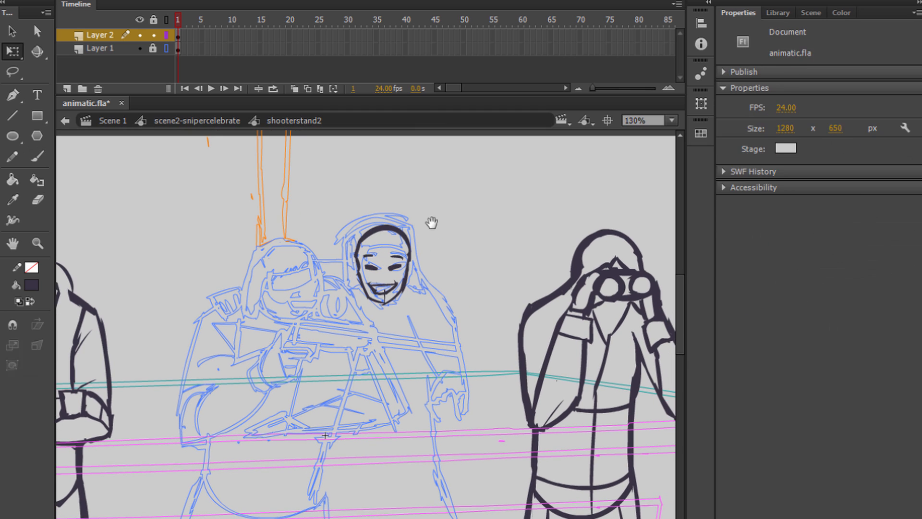
{"action": "left_click", "coordinate": [37, 157]}
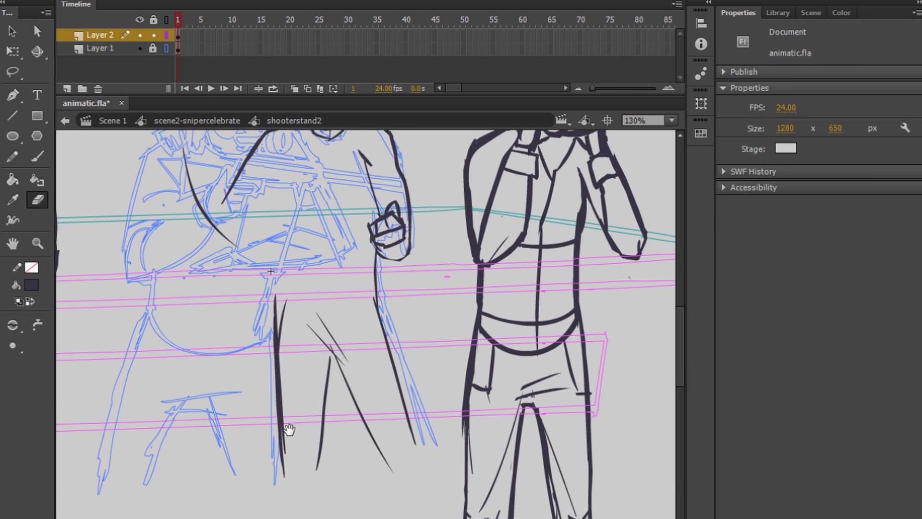
{"action": "left_click", "coordinate": [36, 155]}
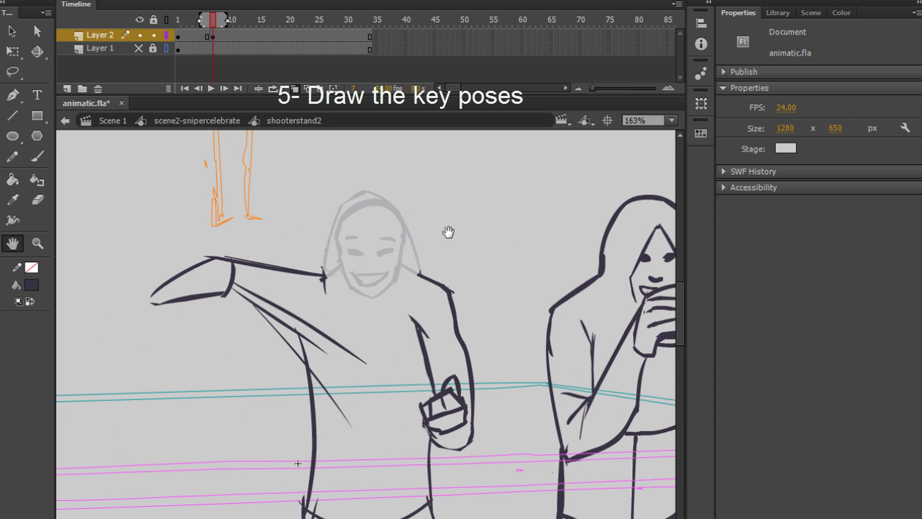
With onion skin on, draw the hooded figure's arm-swing poses on new F6 keyframes
{"action": "left_click", "coordinate": [37, 156]}
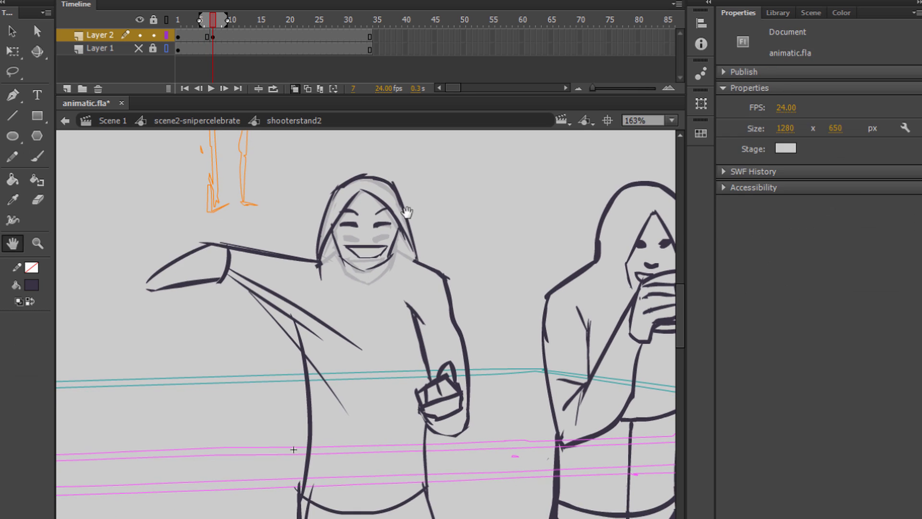
{"action": "left_click", "coordinate": [37, 155]}
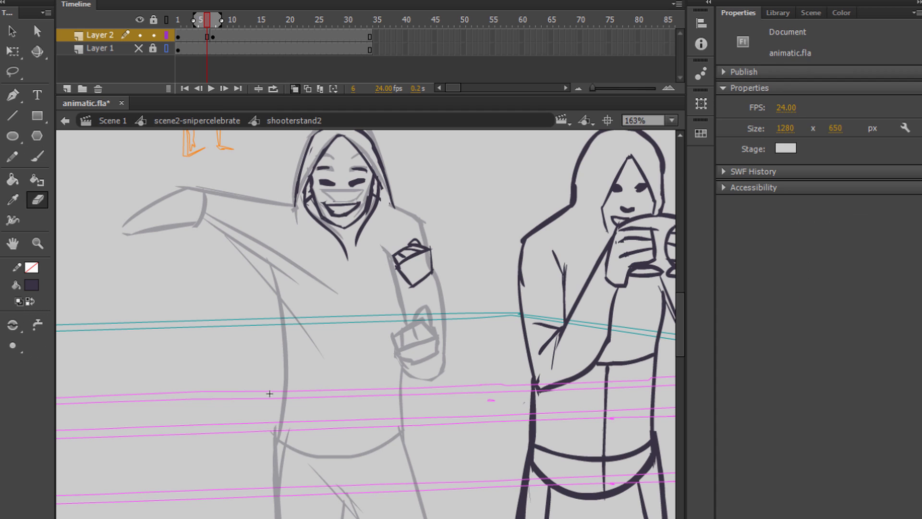
{"action": "left_click", "coordinate": [36, 157]}
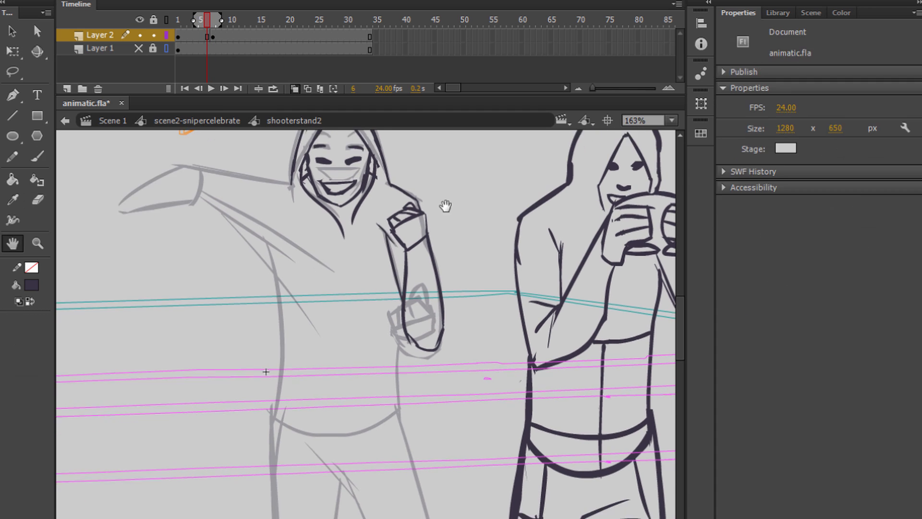
{"action": "left_click", "coordinate": [37, 156]}
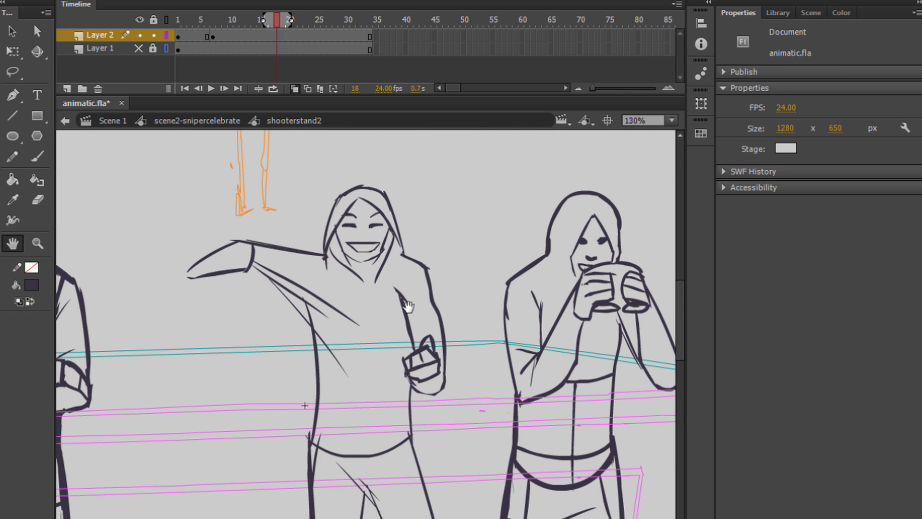
{"action": "left_click", "coordinate": [37, 156]}
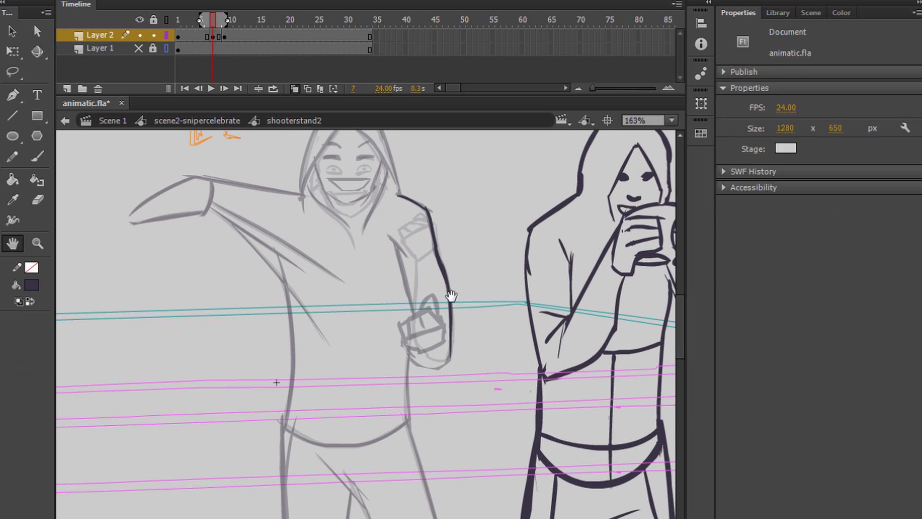
{"action": "left_click", "coordinate": [37, 157]}
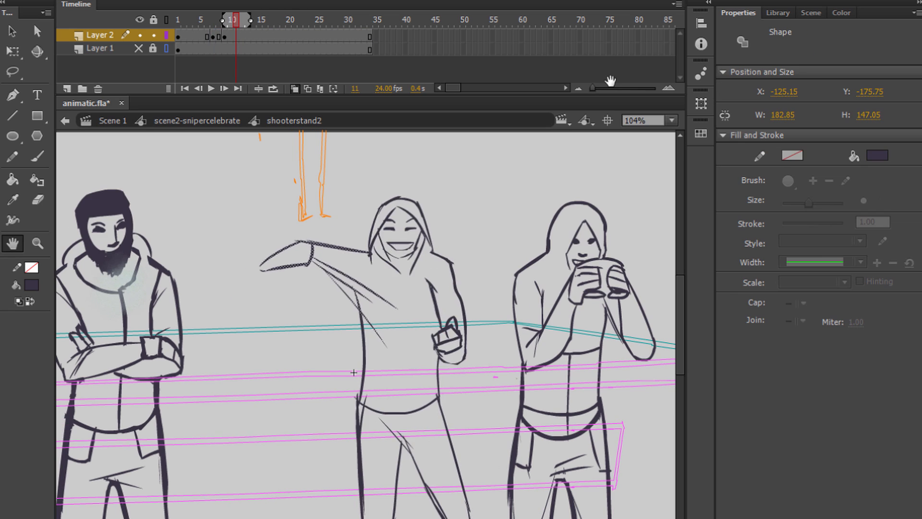
{"action": "left_click", "coordinate": [12, 157]}
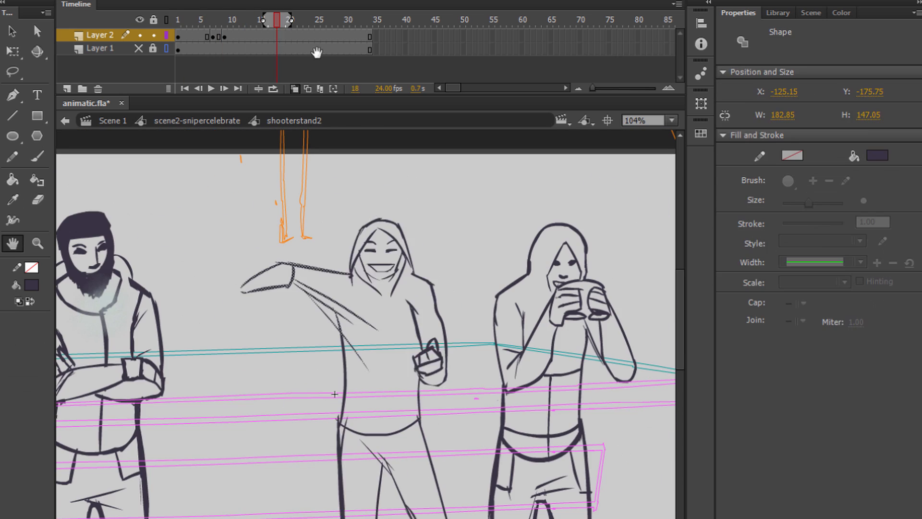
{"action": "left_click", "coordinate": [262, 19]}
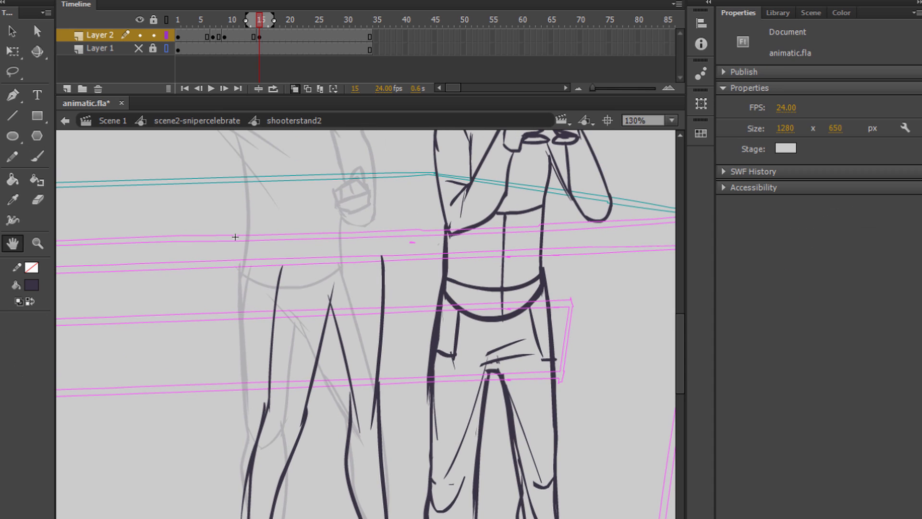
Add more waving-arm keyframes, then enter the shooterstand symbol and show the Library
{"action": "left_click", "coordinate": [37, 157]}
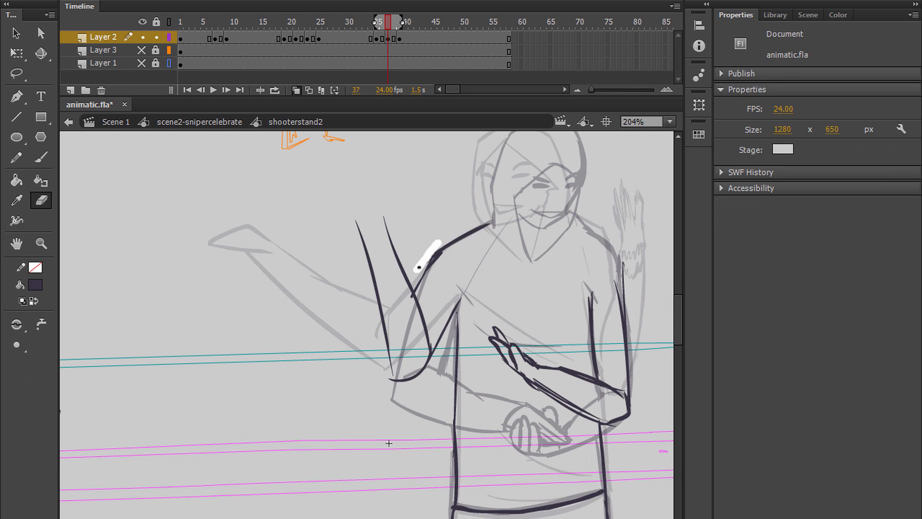
{"action": "left_click", "coordinate": [41, 158]}
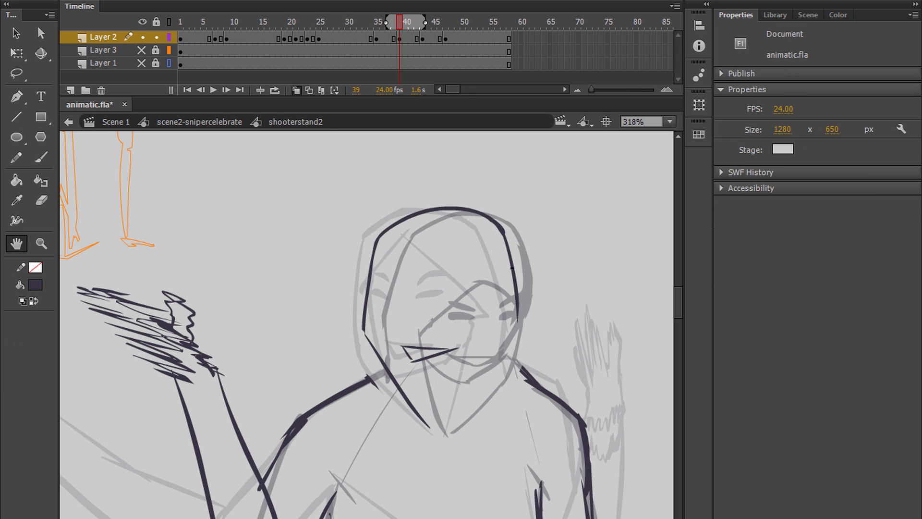
{"action": "left_click", "coordinate": [40, 157]}
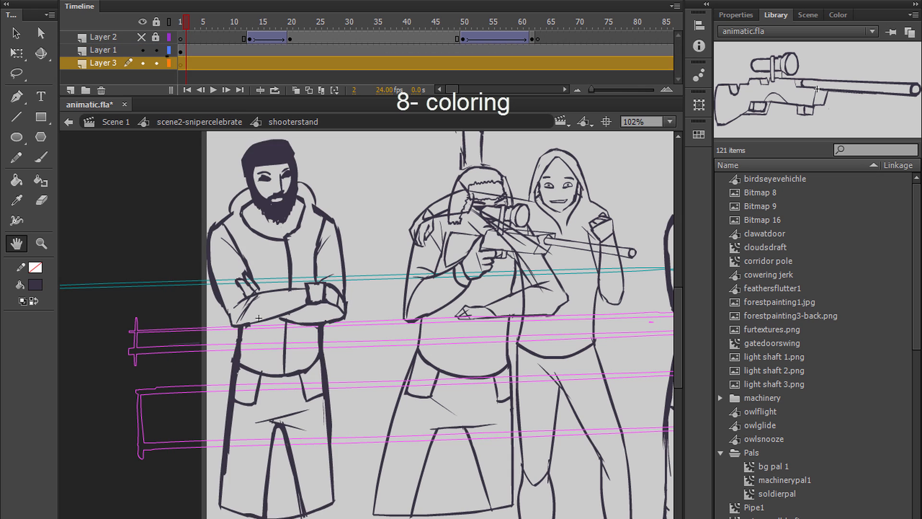
Place the soldierpal palette and fill the bearded man and sniper with its winter colours
{"action": "type", "text": "pal"}
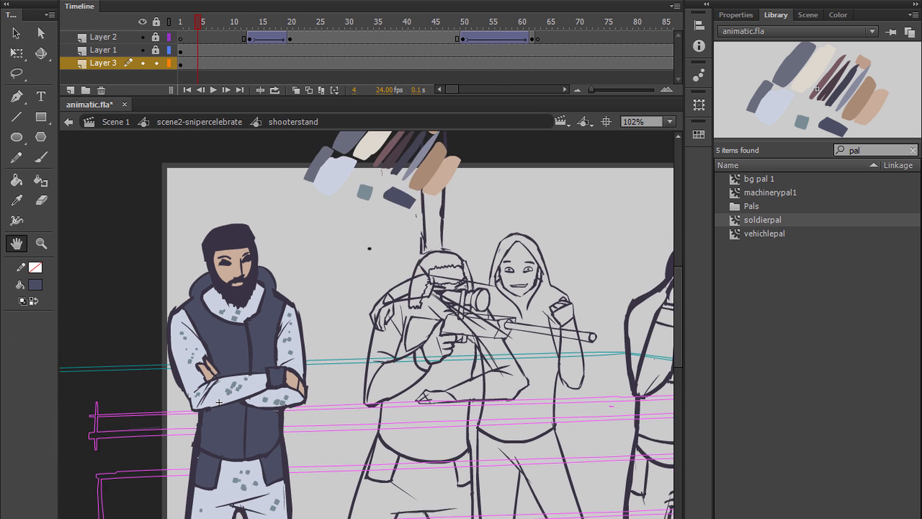
{"action": "left_click", "coordinate": [103, 50]}
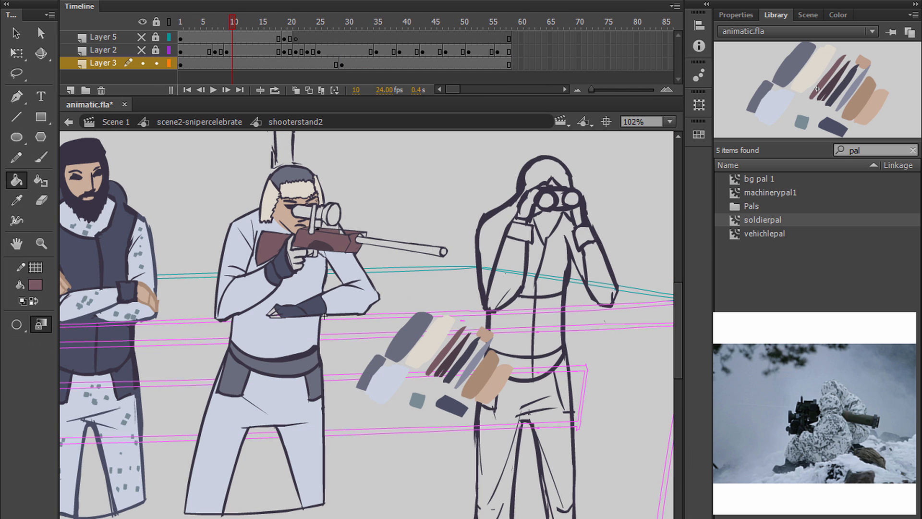
Reset the Library search and colour the sniper on another animation frame
{"action": "left_click", "coordinate": [903, 149]}
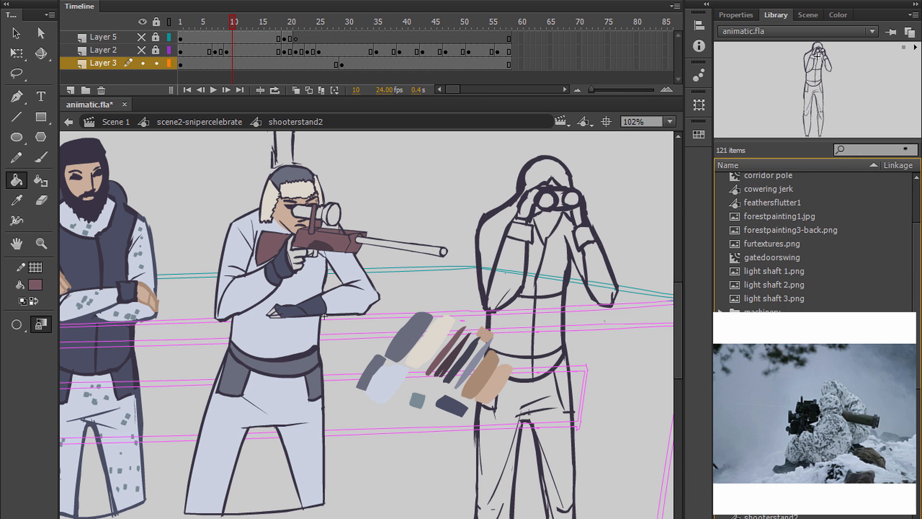
{"action": "type", "text": "pal"}
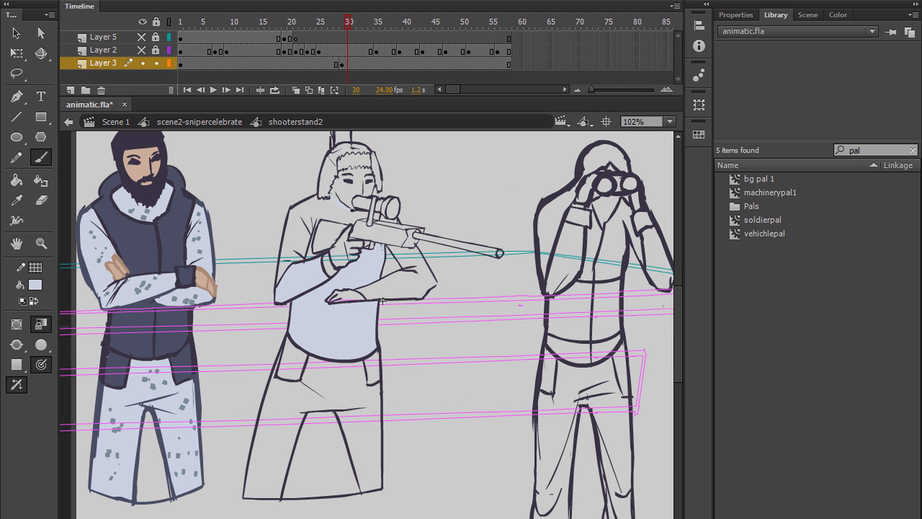
{"action": "left_click", "coordinate": [340, 22]}
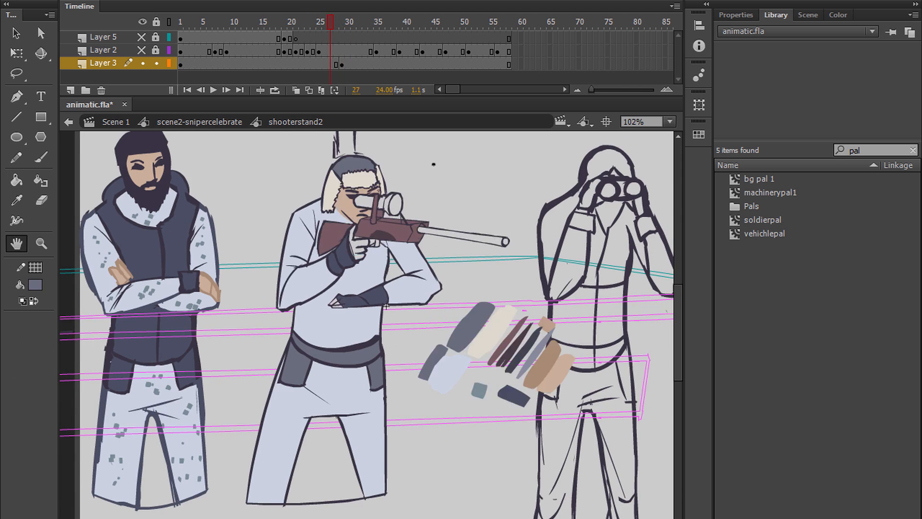
Fill the hooded figure's frames with pale hoodie, grey trousers and skin tones, then return to scene2-snipercelebrate
{"action": "left_click", "coordinate": [234, 21]}
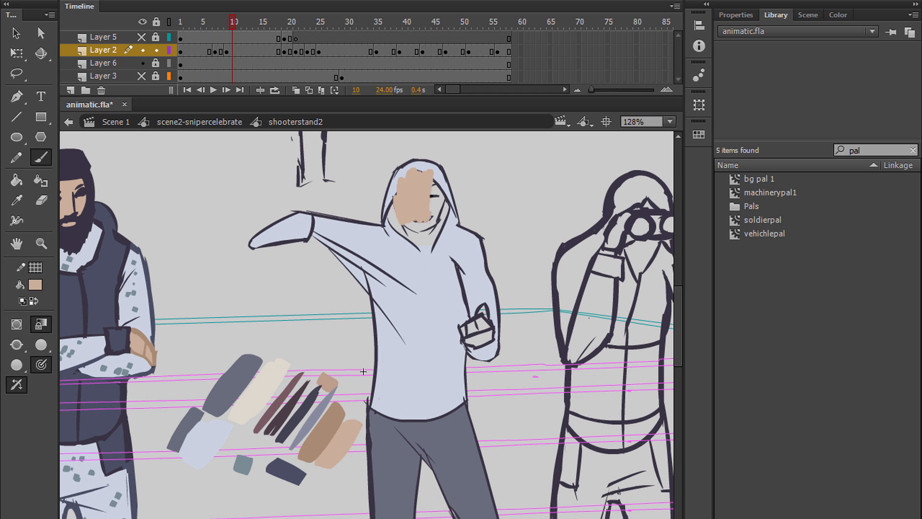
{"action": "left_click", "coordinate": [312, 22]}
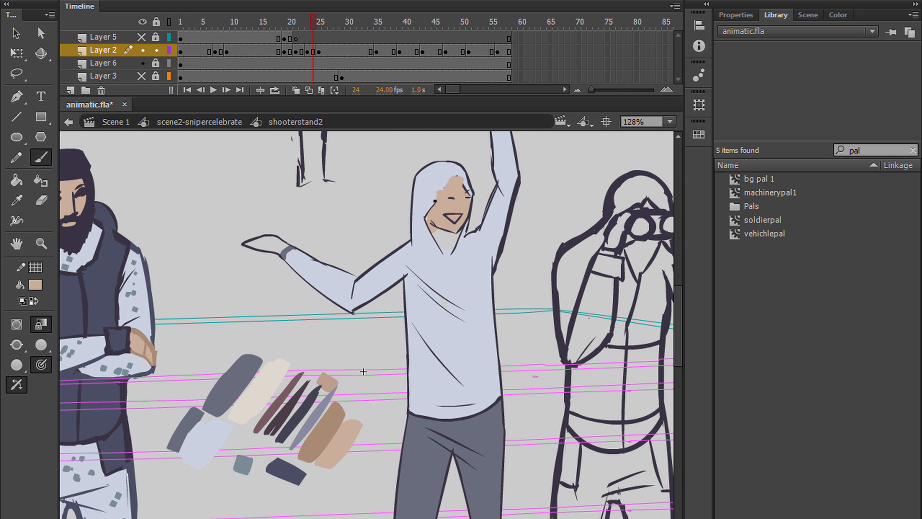
{"action": "left_click", "coordinate": [406, 21]}
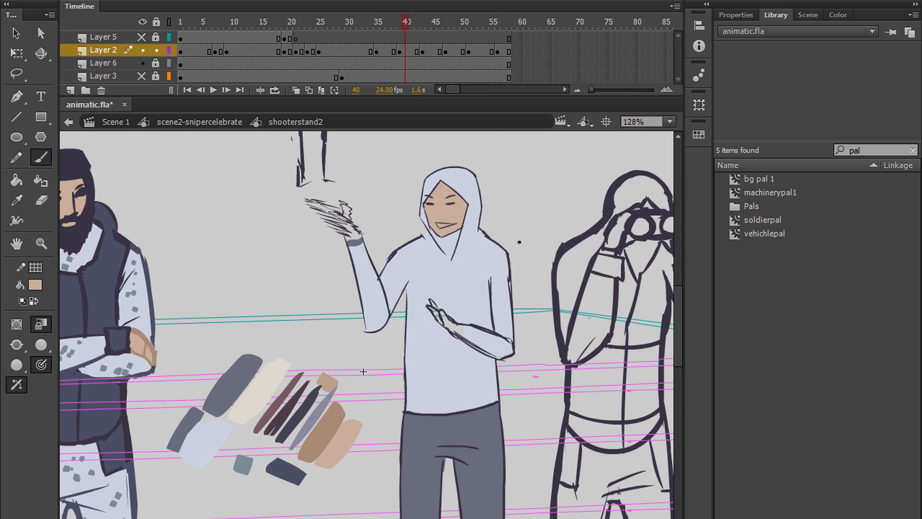
{"action": "left_click", "coordinate": [300, 22]}
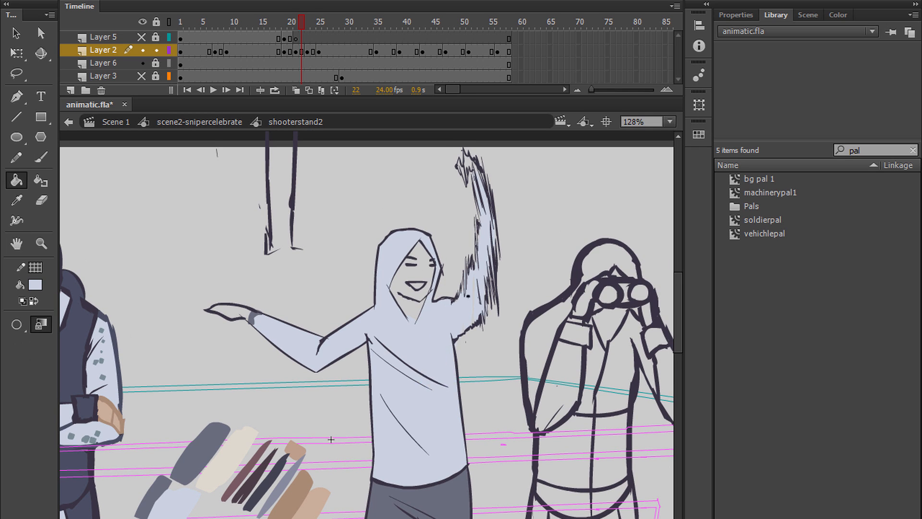
{"action": "left_click", "coordinate": [313, 22]}
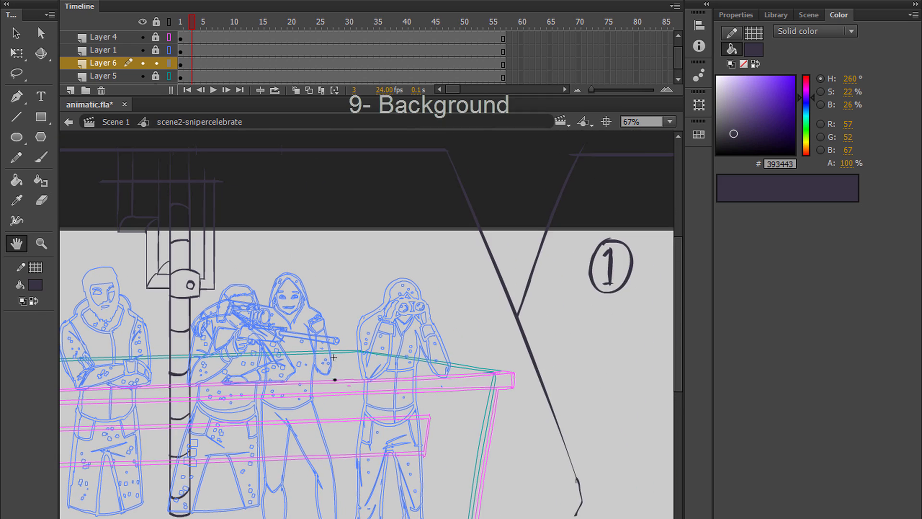
Fill the balcony and pipe, then streak the vehicle with purple and grey camo strokes
{"action": "left_click", "coordinate": [775, 15]}
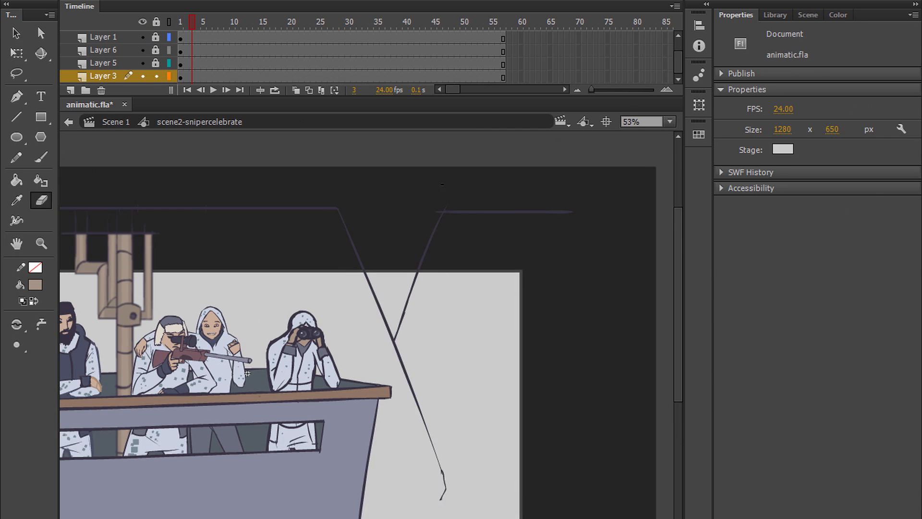
{"action": "left_click", "coordinate": [41, 157]}
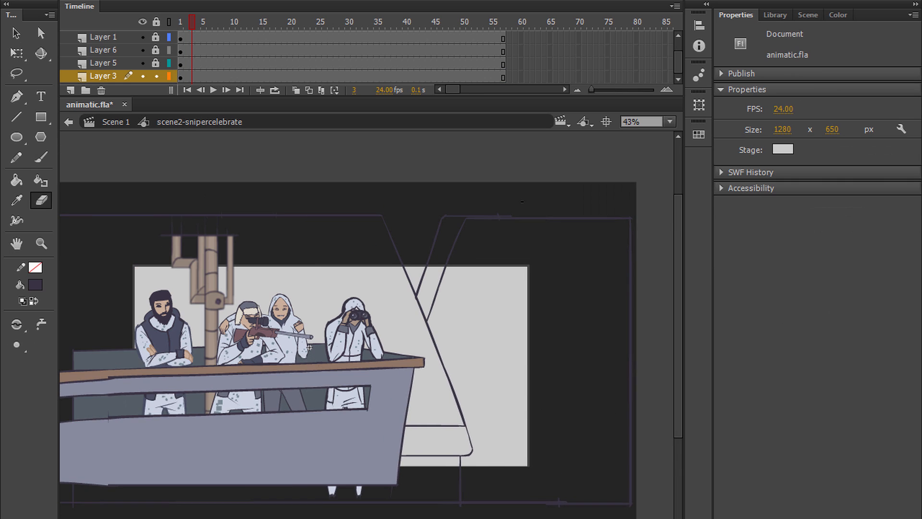
{"action": "left_click", "coordinate": [776, 15]}
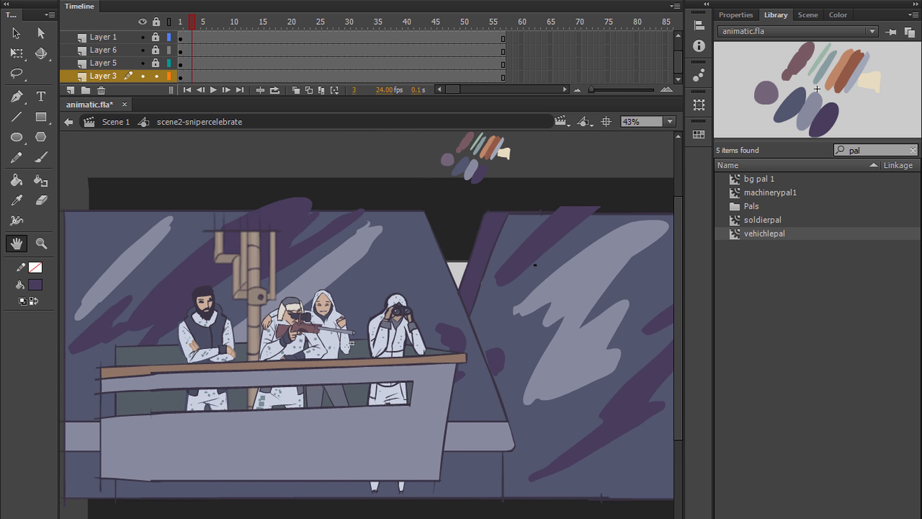
Place the mountain sky painting behind the vehicle and make the vehicle the 'vehichleclose' movie clip
{"action": "left_click", "coordinate": [911, 149]}
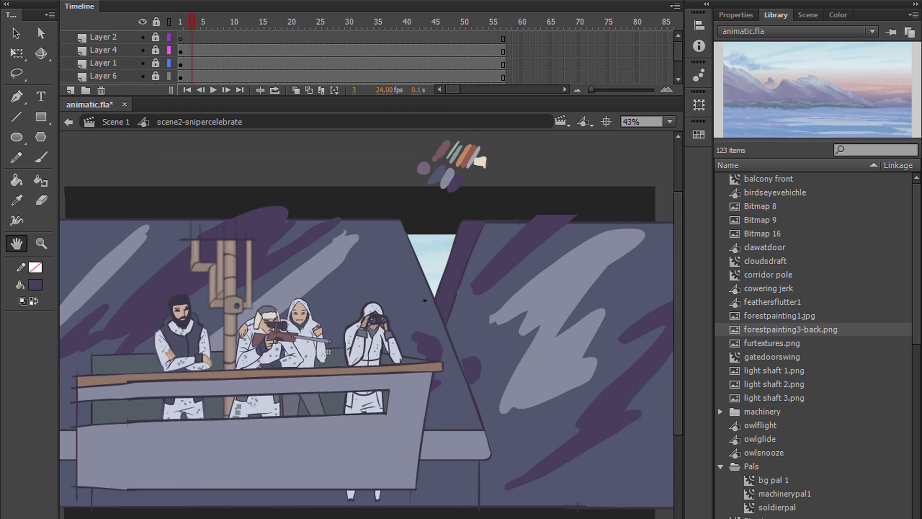
{"action": "key", "text": "F8"}
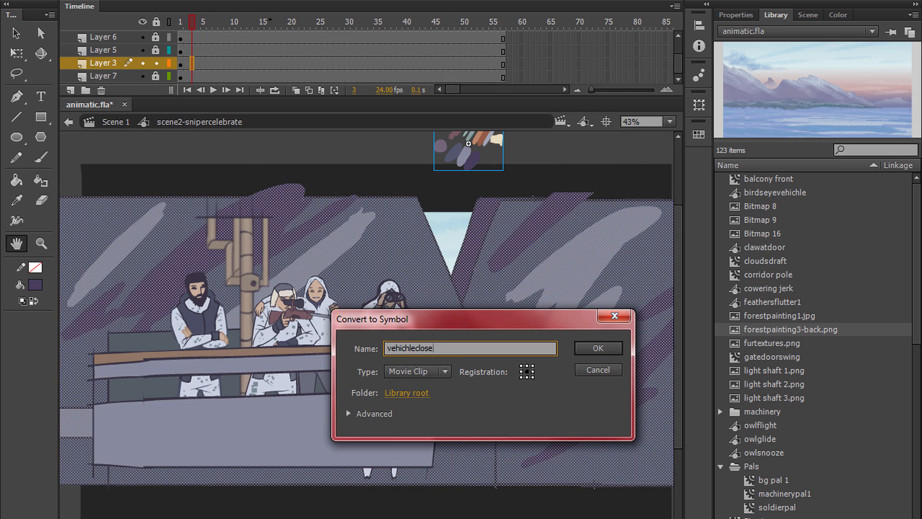
{"action": "left_click", "coordinate": [597, 348]}
{"action": "type", "text": "gun"}
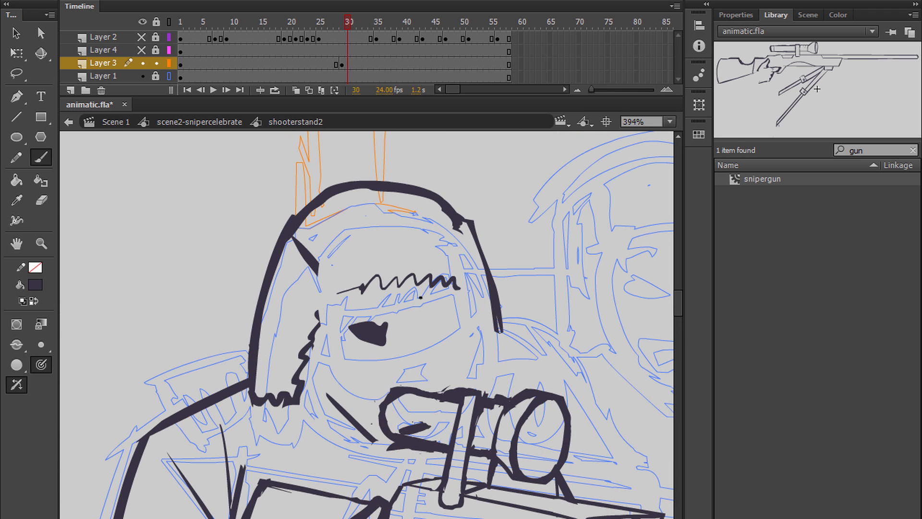
{"action": "left_click", "coordinate": [340, 22]}
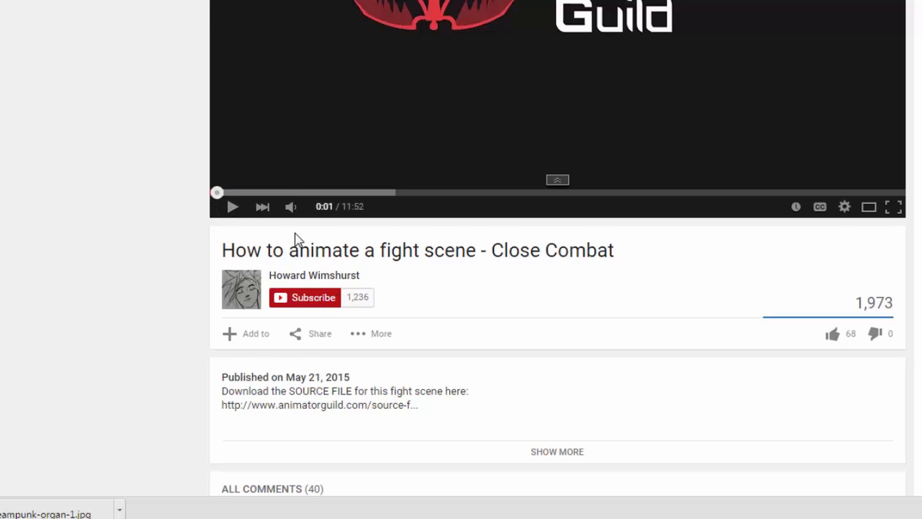
Open the Animator Guild source-file downloads page and scroll down to Extra resources
{"action": "left_click", "coordinate": [304, 297]}
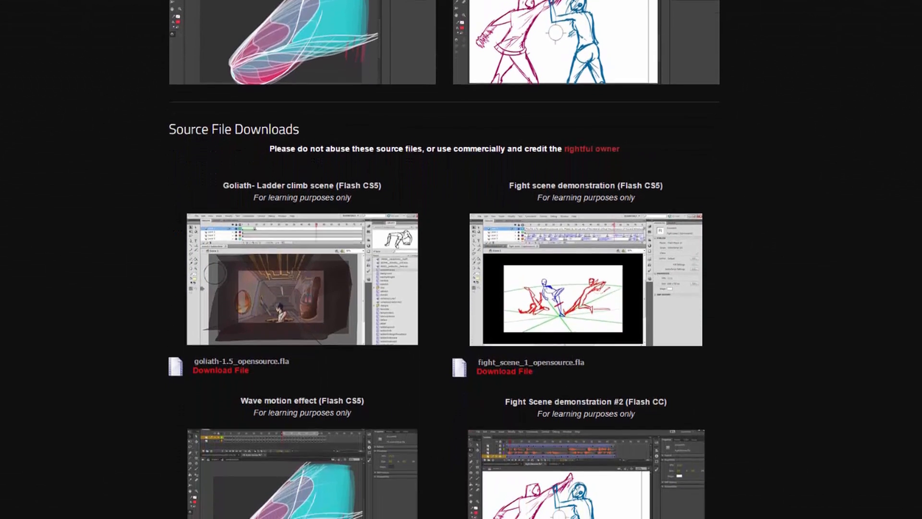
{"action": "scroll", "scroll_direction": "down", "scroll_amount": 3}
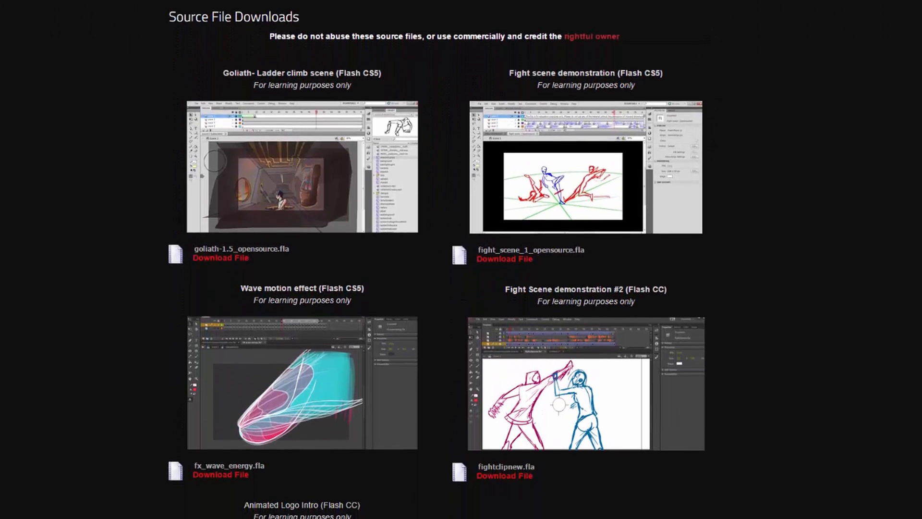
{"action": "scroll", "scroll_direction": "down", "scroll_amount": 3}
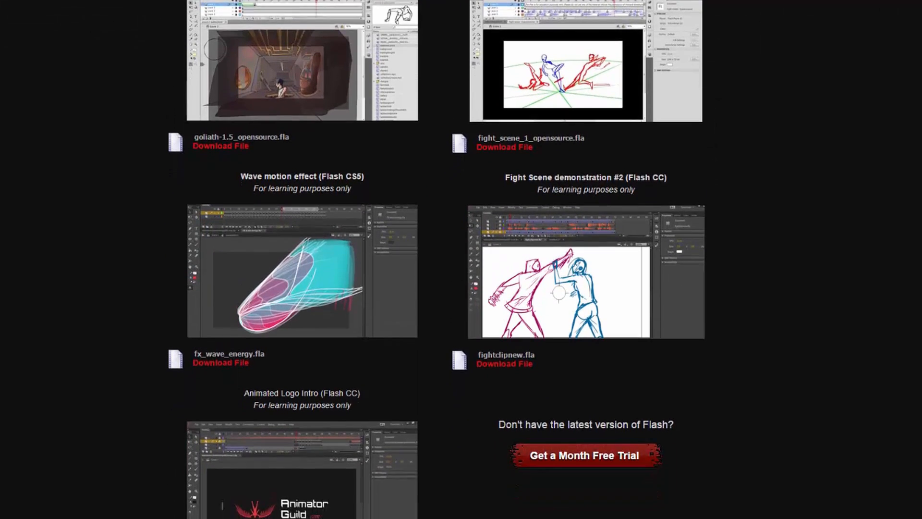
{"action": "scroll", "scroll_direction": "down", "scroll_amount": 3}
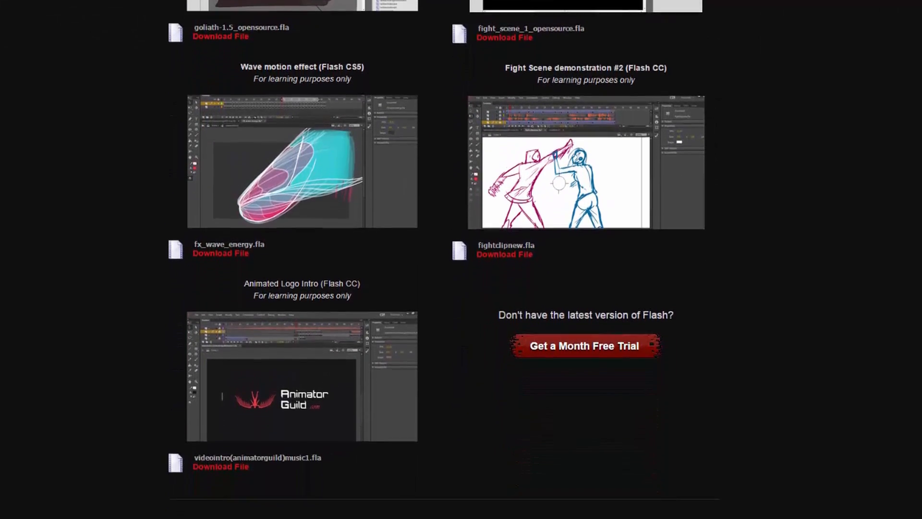
{"action": "scroll", "scroll_direction": "down", "scroll_amount": 3}
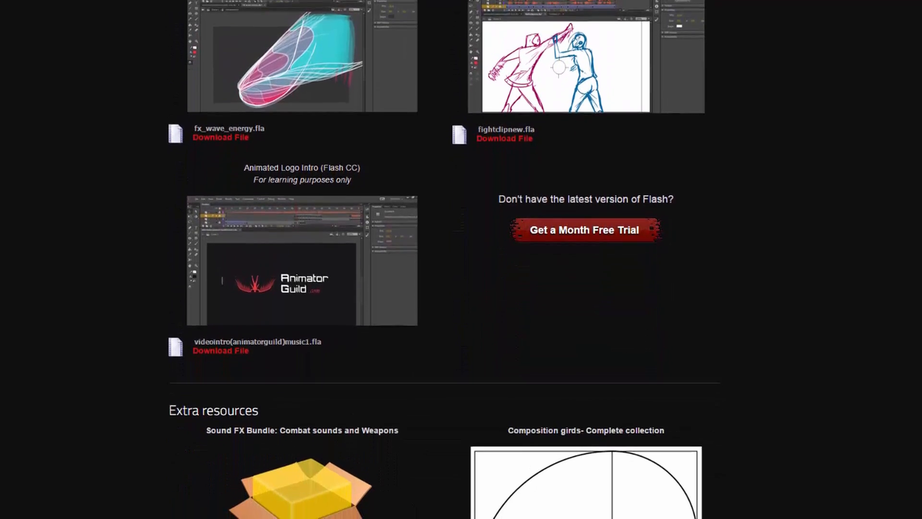
{"action": "scroll", "scroll_direction": "down", "scroll_amount": 3}
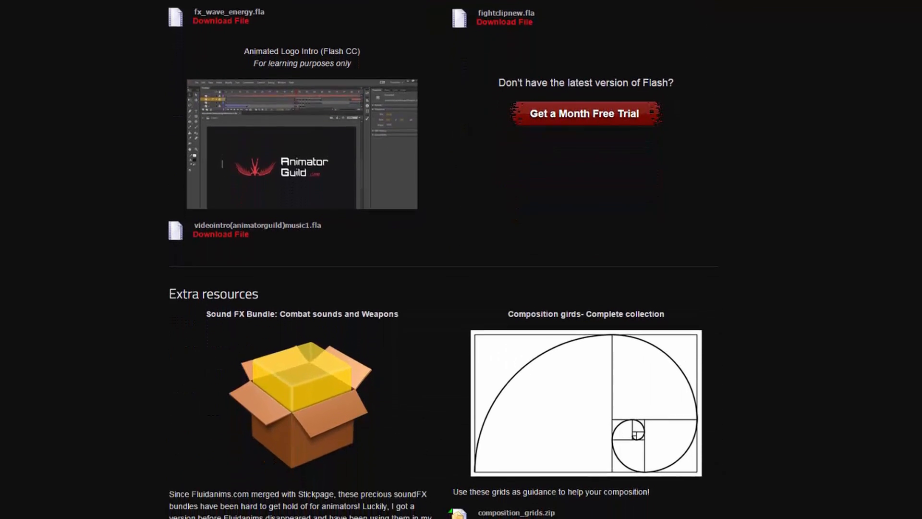
{"action": "scroll", "scroll_direction": "down", "scroll_amount": 3}
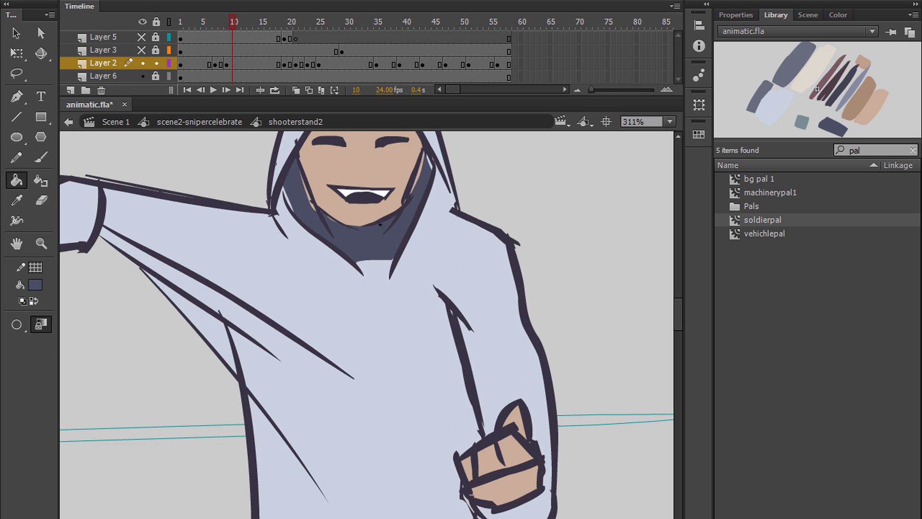
Paint grey camo spots on the hoodie across frames 5, 49, 19 and 10 of shooterstand2
{"action": "left_click", "coordinate": [203, 22]}
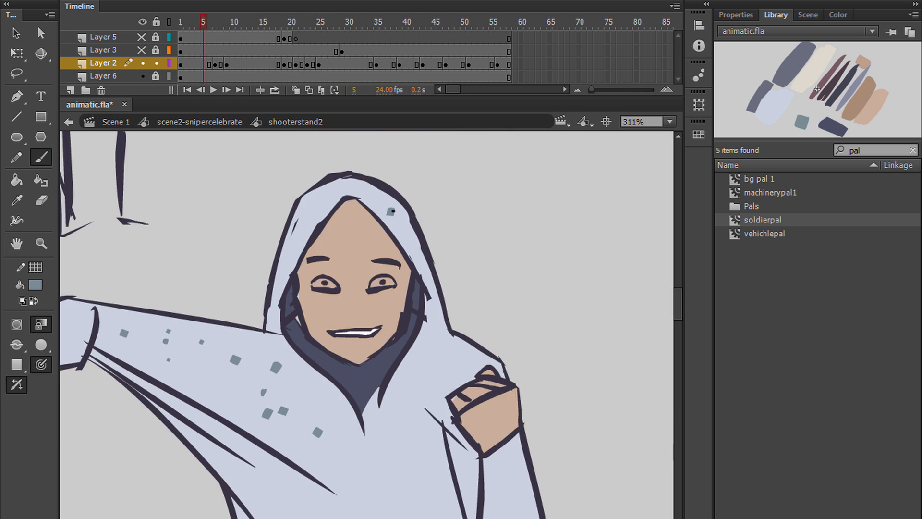
{"action": "left_click", "coordinate": [464, 21]}
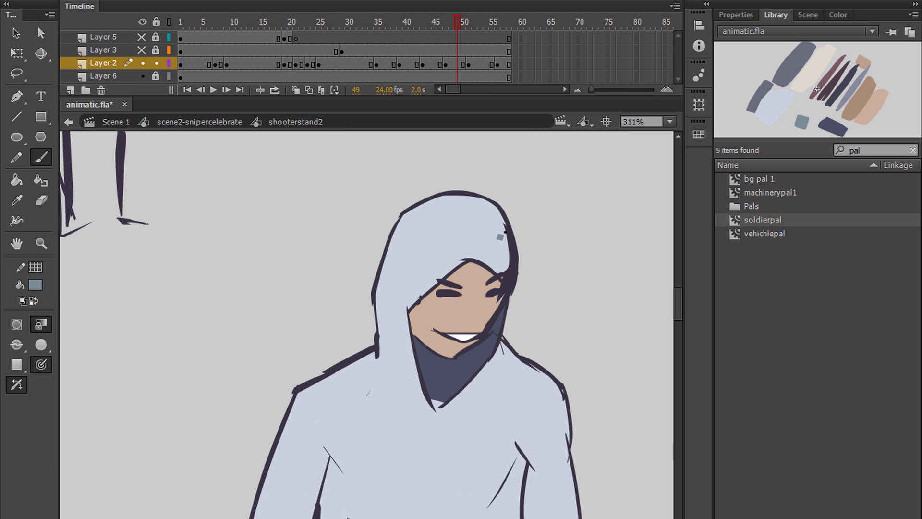
{"action": "left_click", "coordinate": [283, 22]}
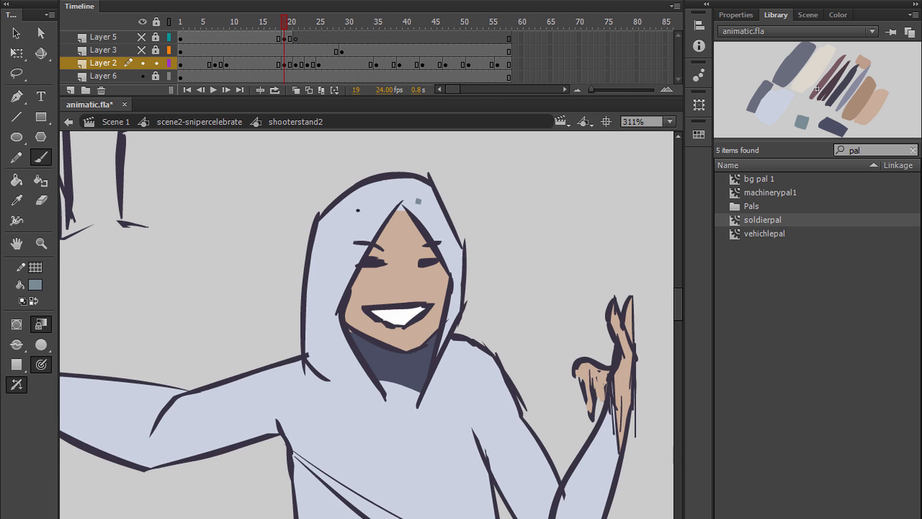
{"action": "left_click", "coordinate": [452, 22]}
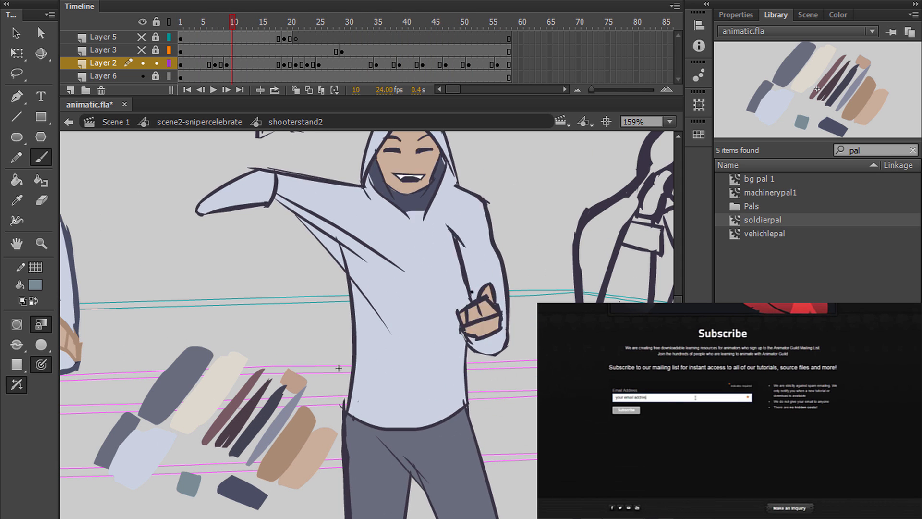
{"action": "left_click", "coordinate": [215, 22]}
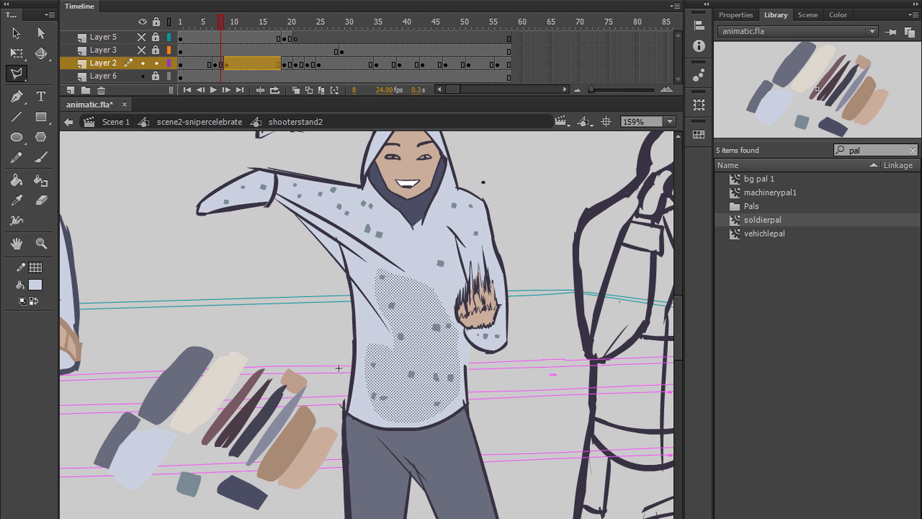
{"action": "left_click", "coordinate": [217, 21]}
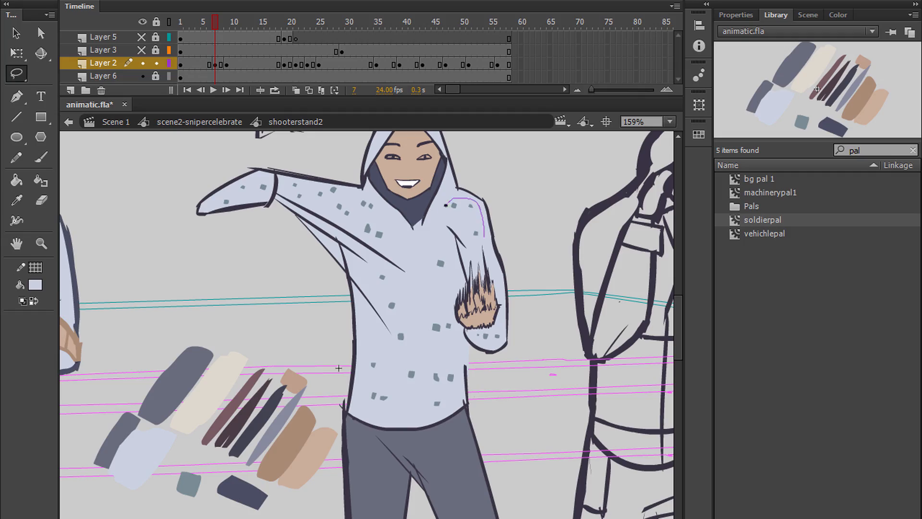